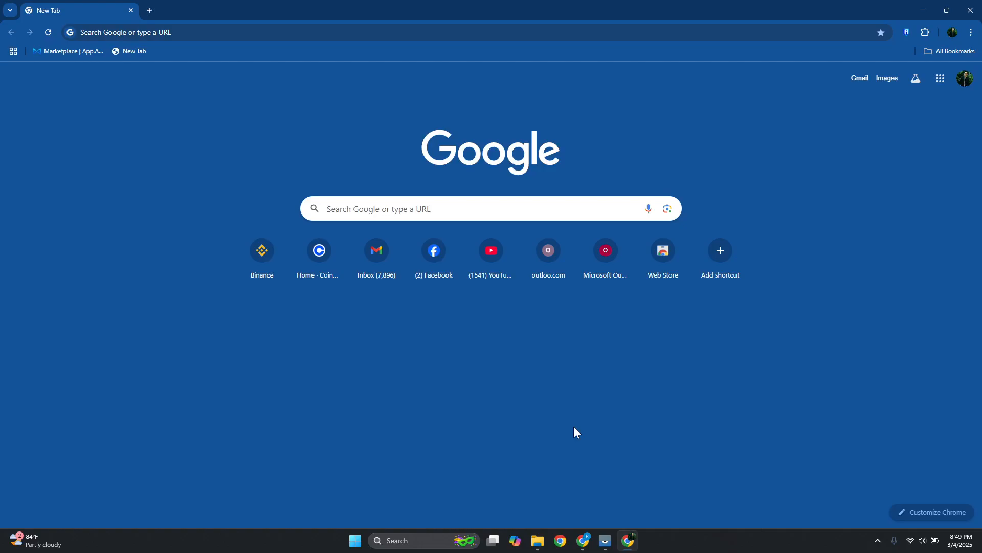
pyautogui.moveTo(614, 451)
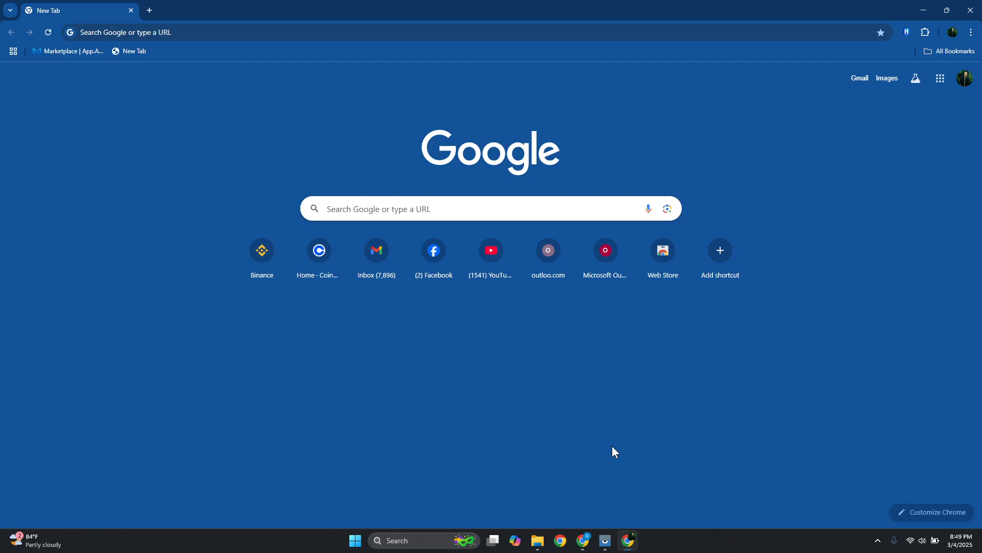
pyautogui.moveTo(612, 452)
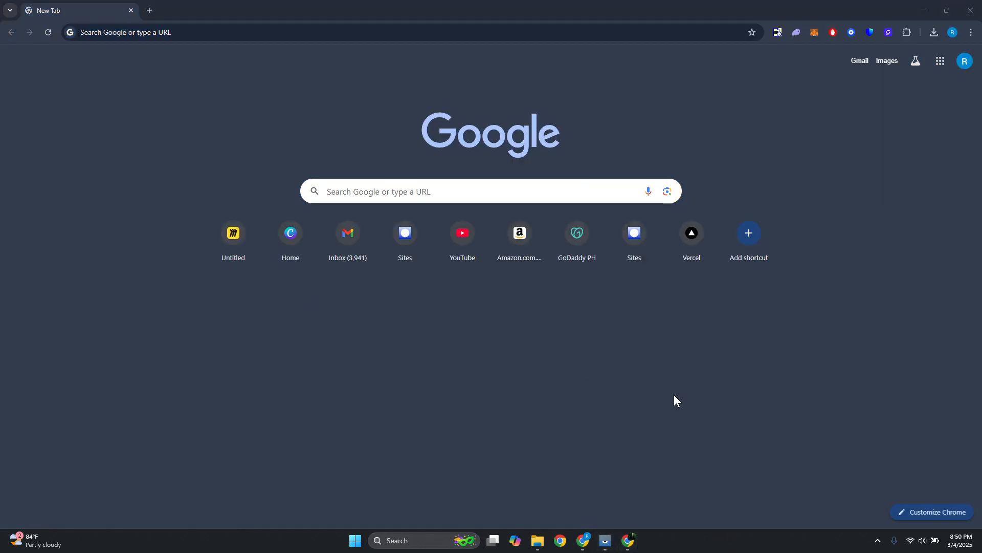
pyautogui.moveTo(666, 439)
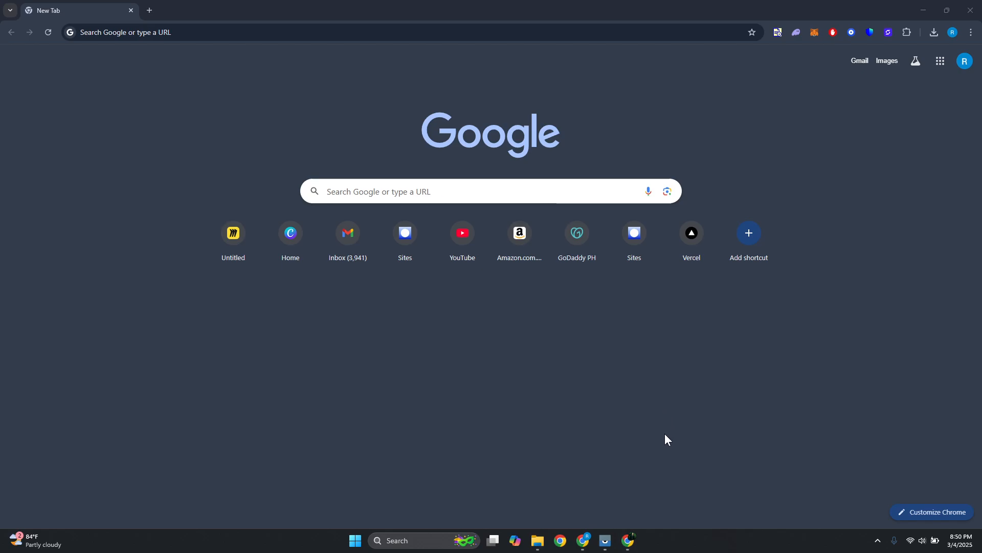
pyautogui.moveTo(218, 48)
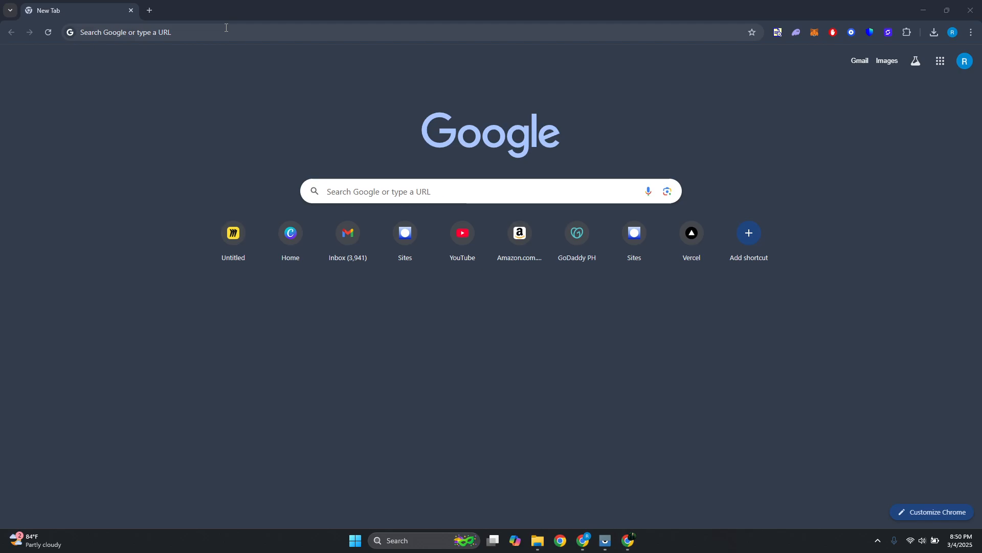
pyautogui.click(225, 32)
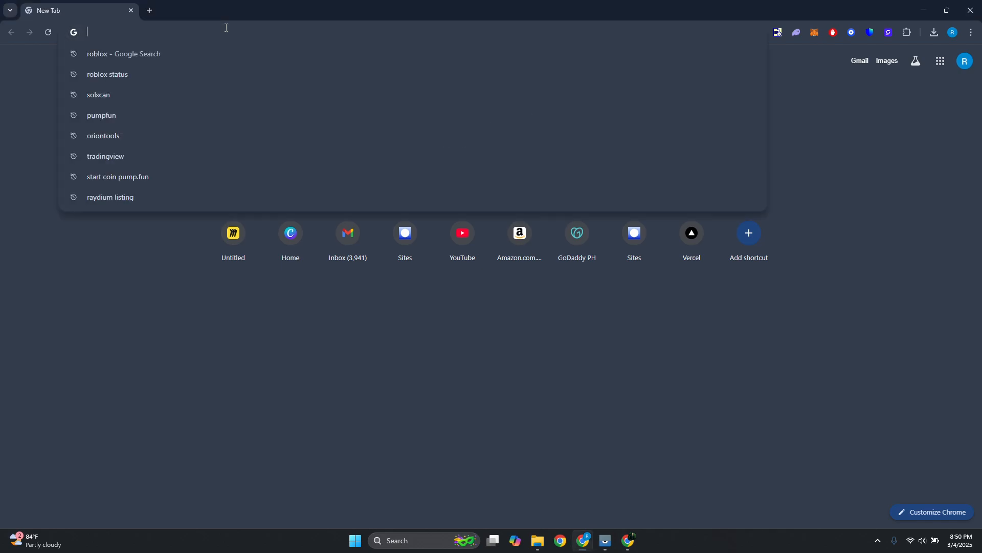
pyautogui.write('https://www.audacityteam.org/')
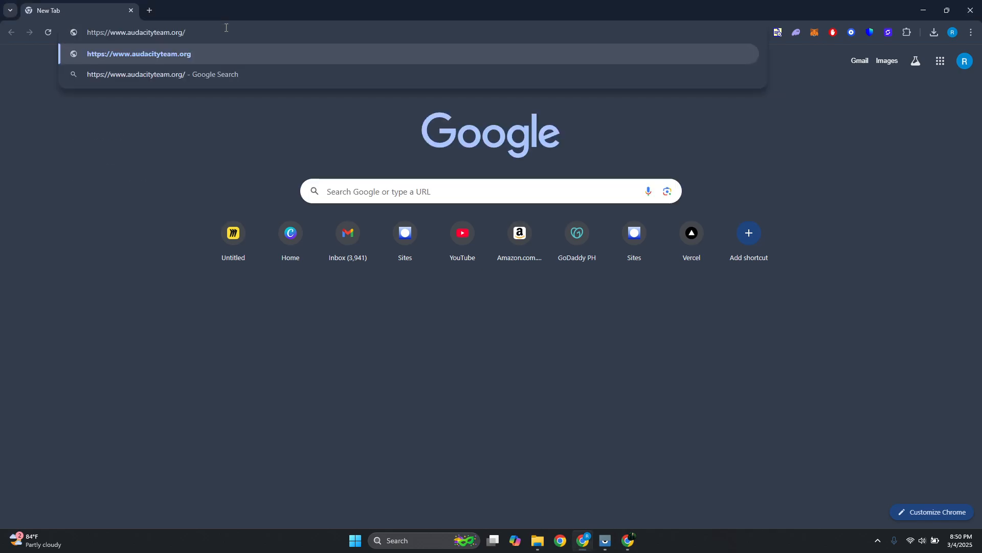
pyautogui.click(139, 54)
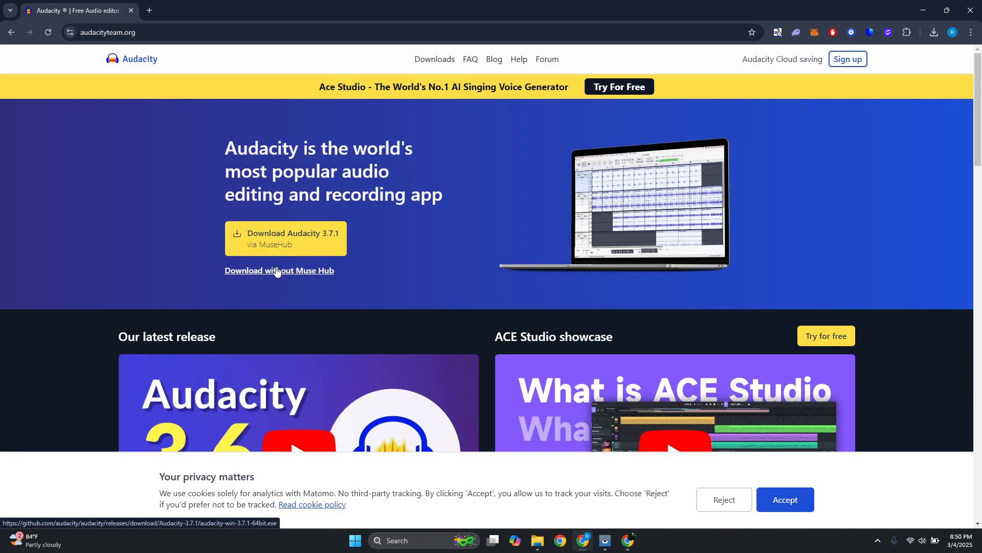
# Download audacity-win-3.7.1-64bit.exe without Muse Hub and run it from its Downloads folder.
pyautogui.click(279, 270)
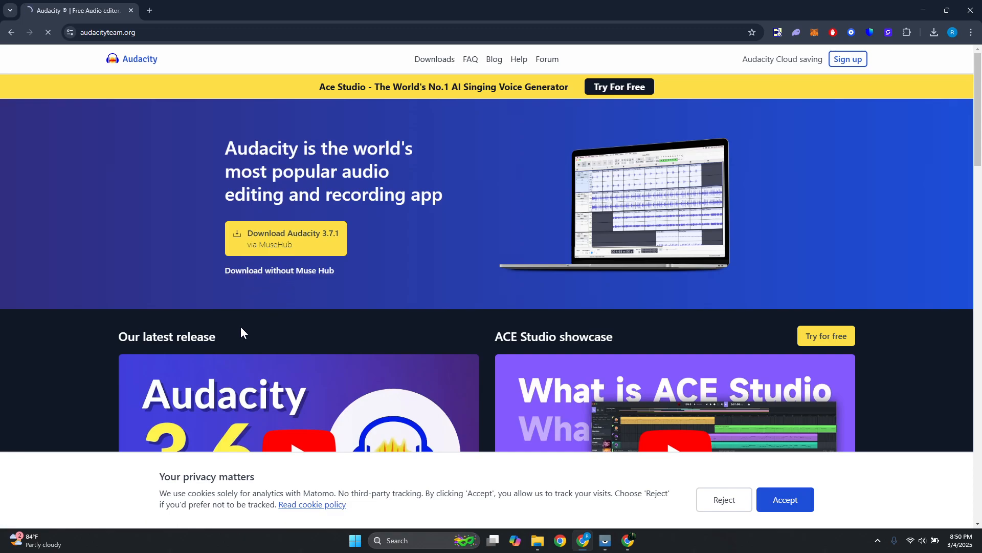
pyautogui.click(285, 237)
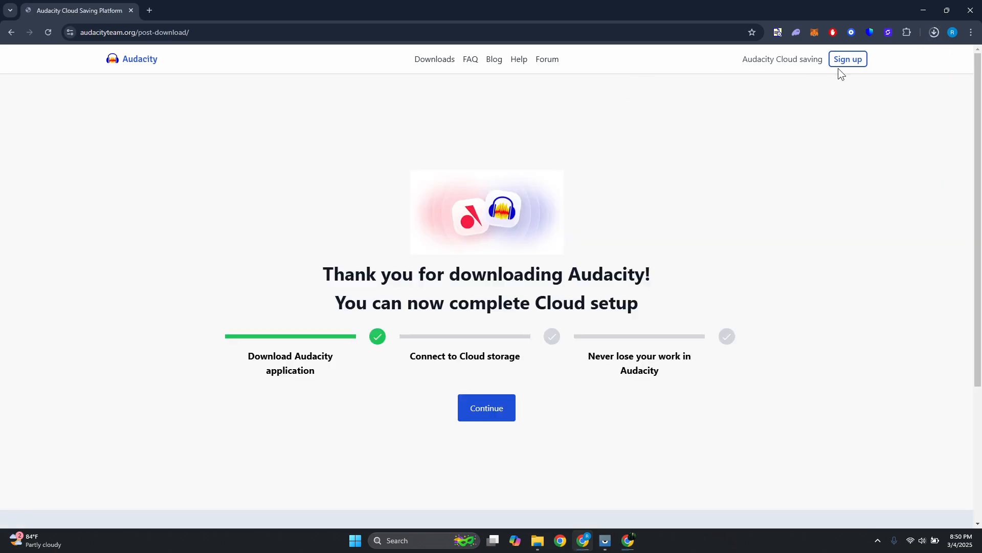
pyautogui.click(933, 32)
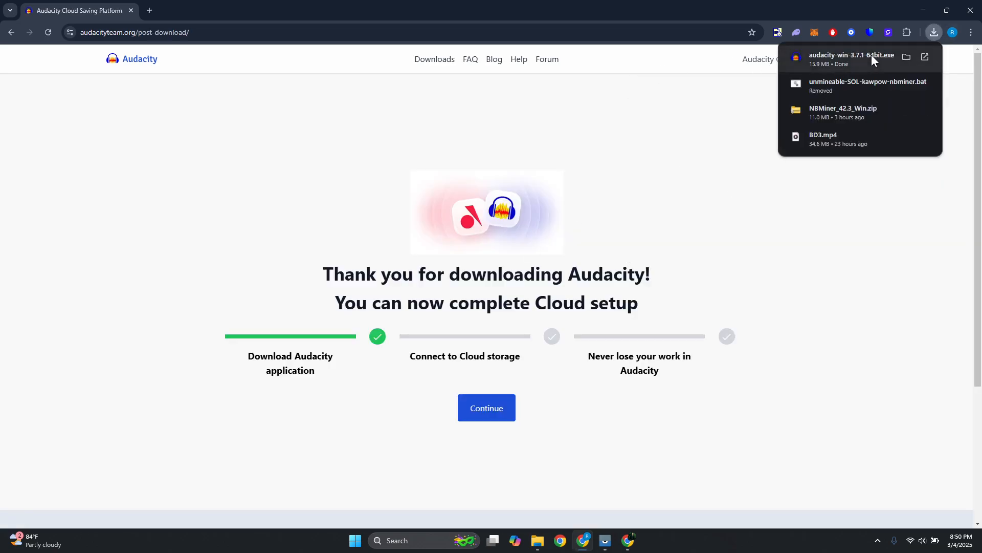
pyautogui.click(907, 57)
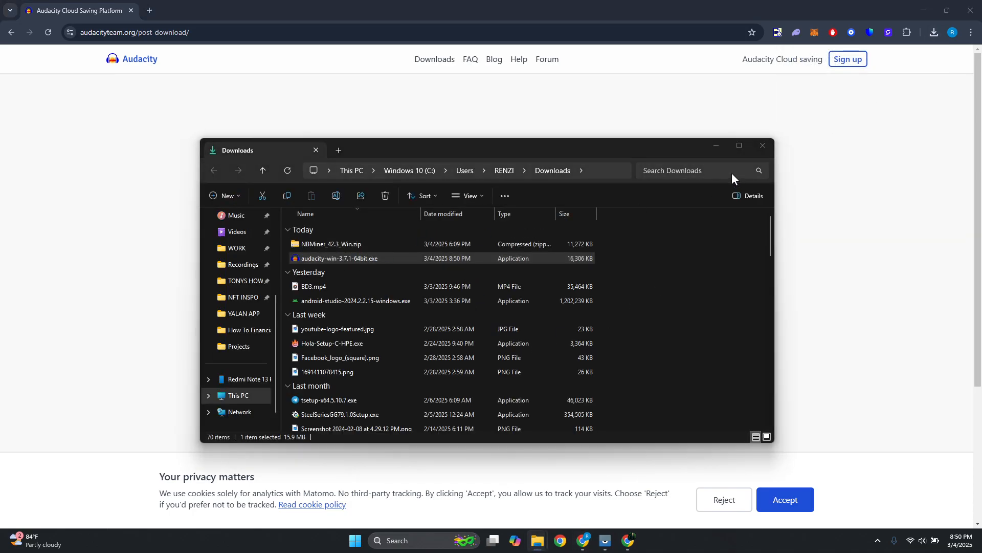
pyautogui.click(762, 145)
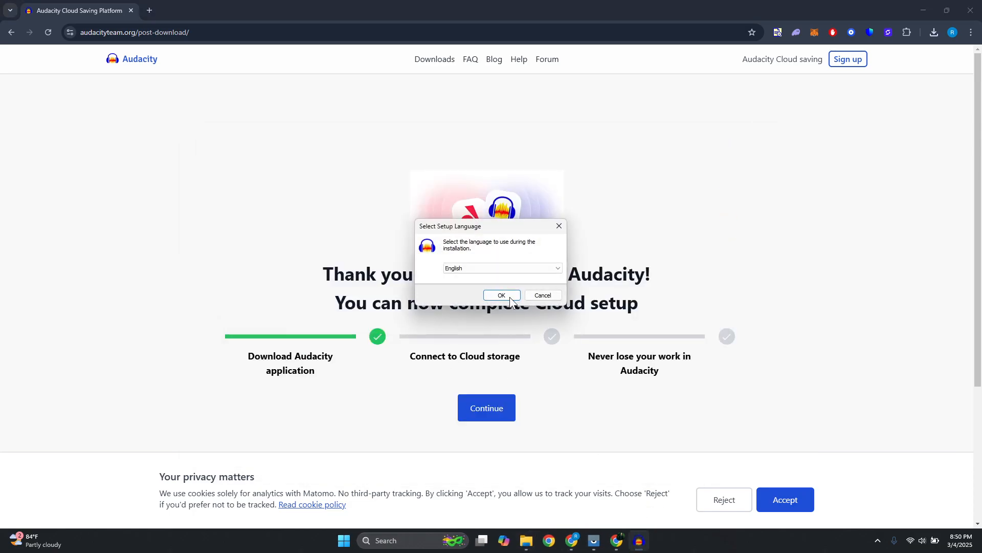
# Confirm English in the Select Setup Language dialog.
pyautogui.click(502, 295)
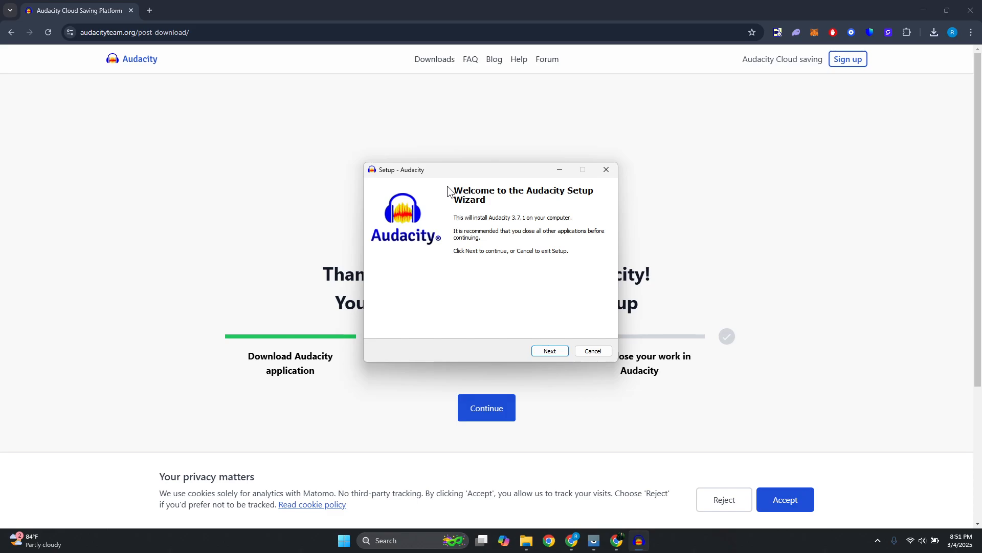
pyautogui.moveTo(507, 306)
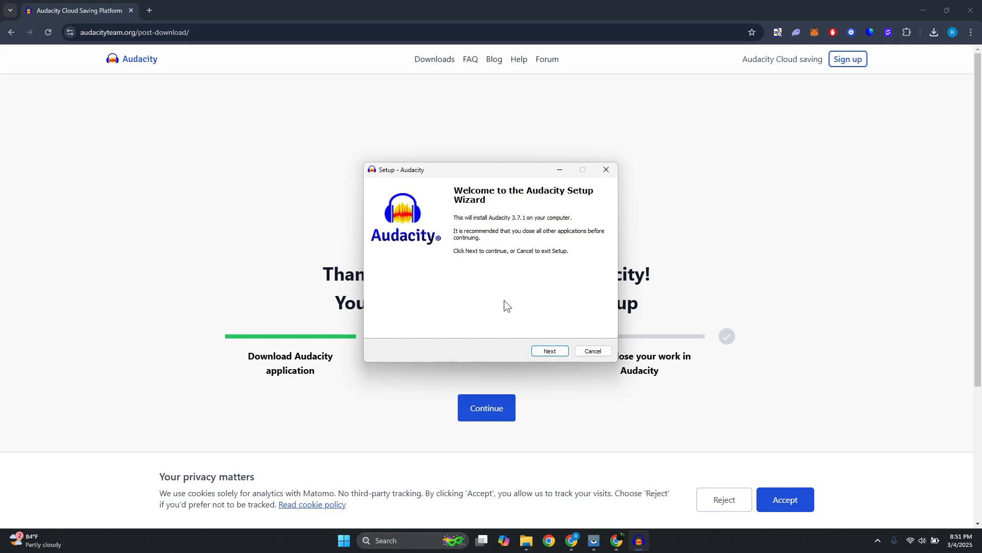
pyautogui.moveTo(514, 319)
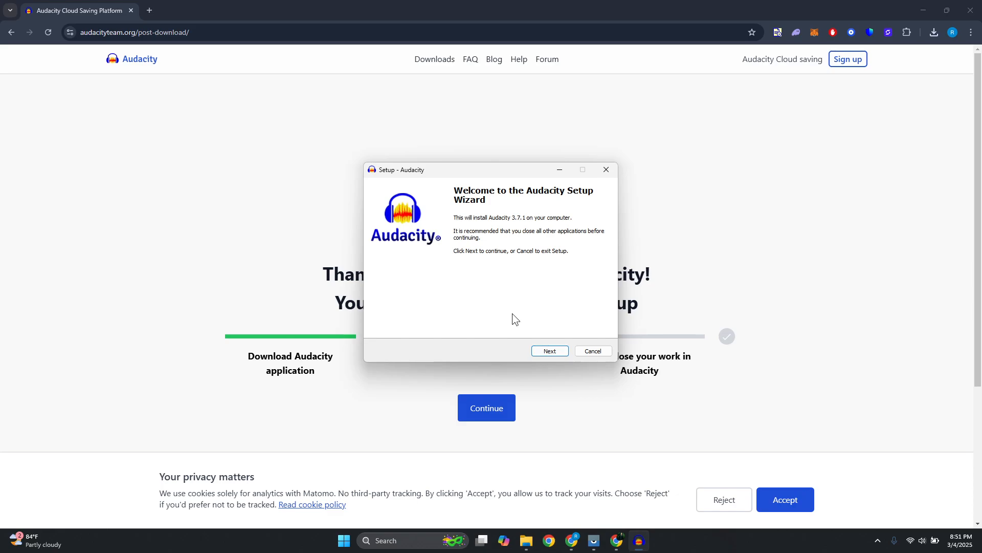